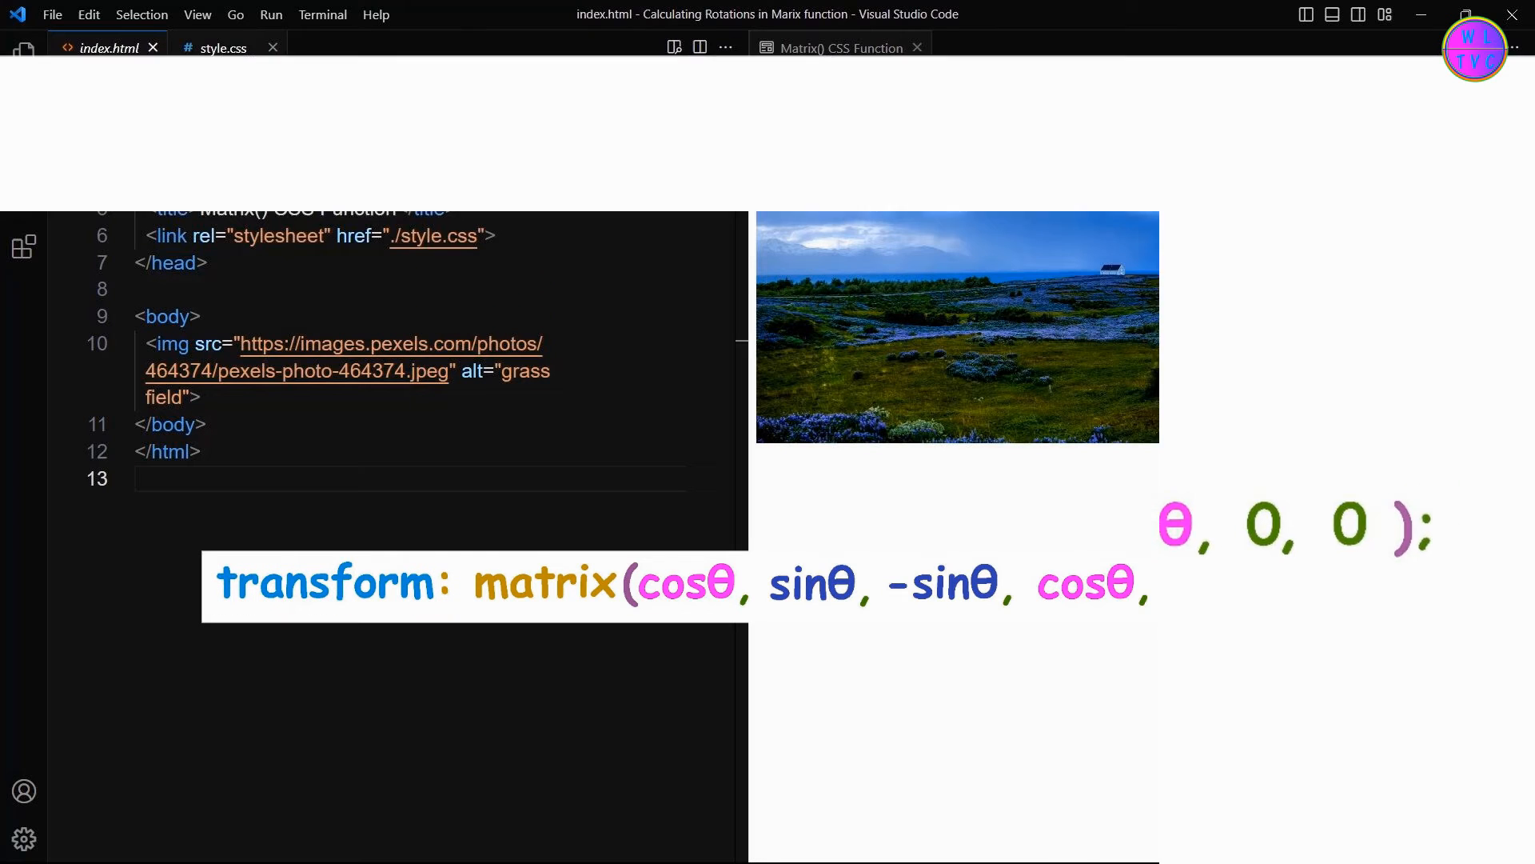
# - Switch to the style.css tab showing the img rules
pyautogui.click(223, 48)
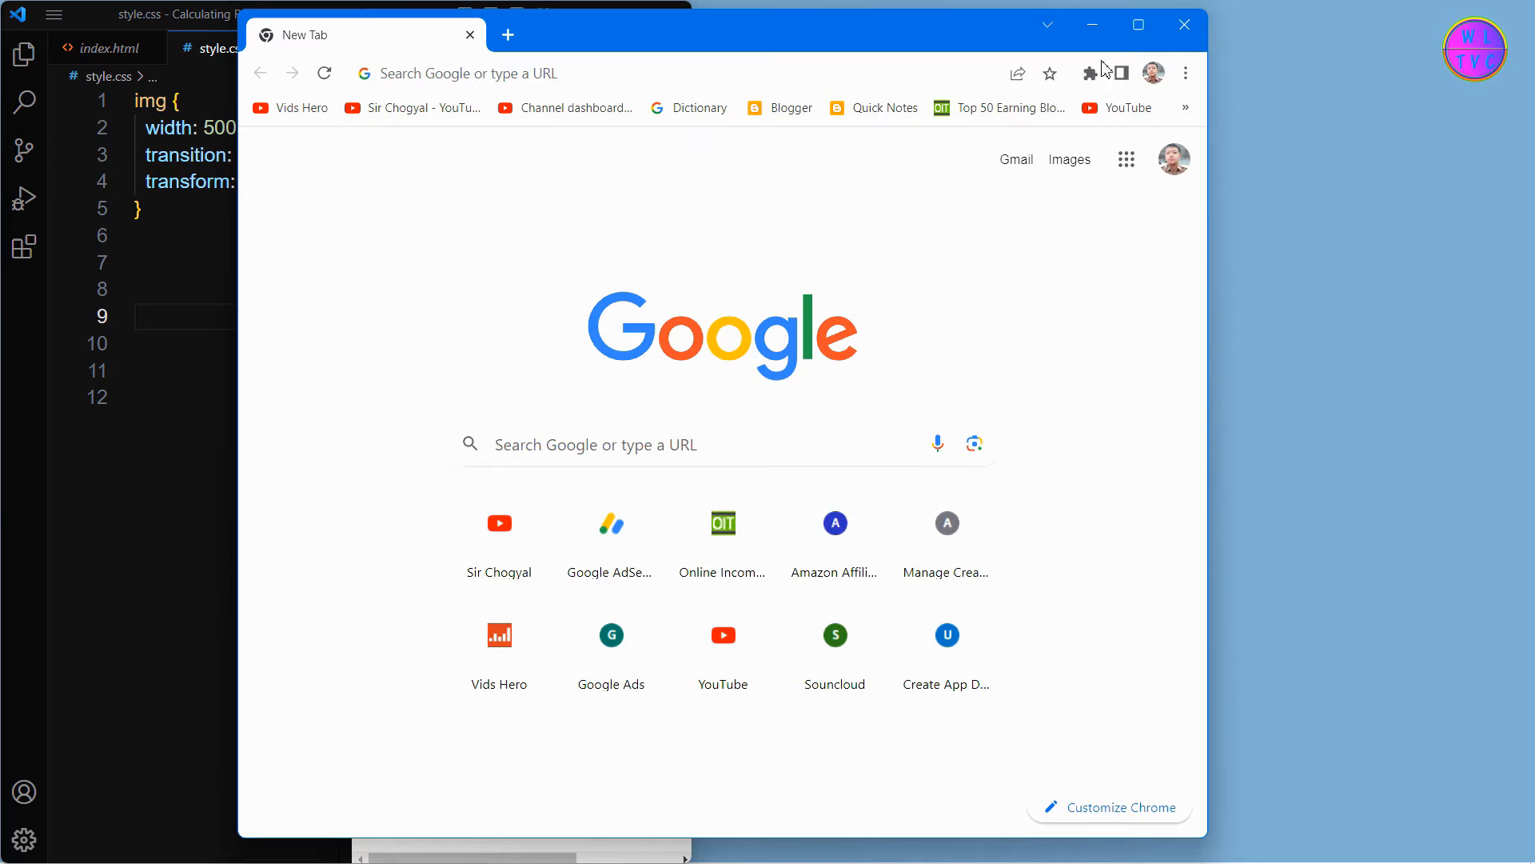
# - Compute cos(35°) in Google Calculator, giving 0.81915204428
pyautogui.write('calculatior')
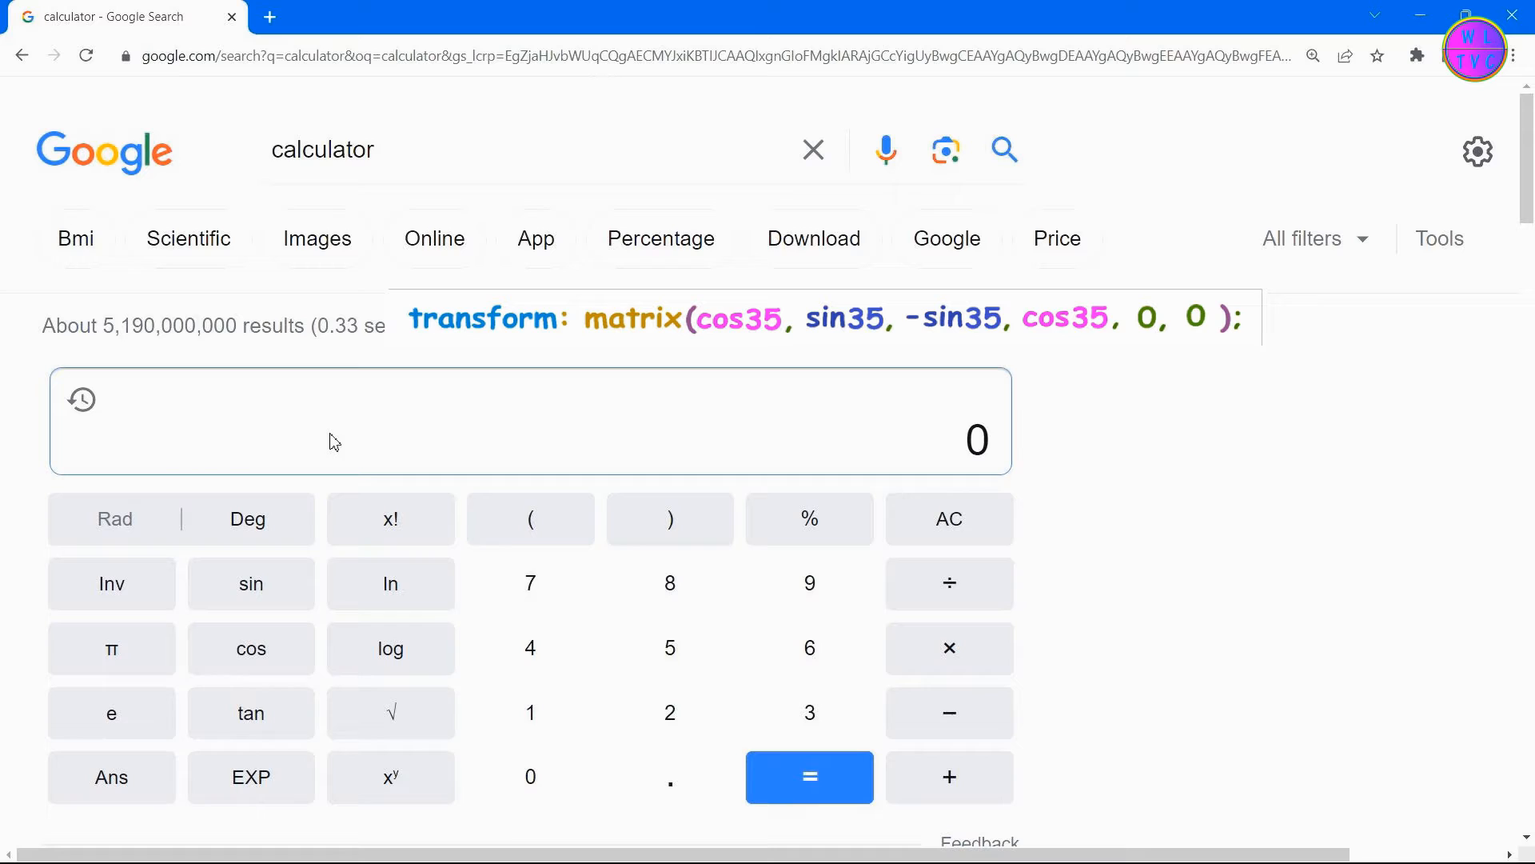
pyautogui.moveTo(590, 758)
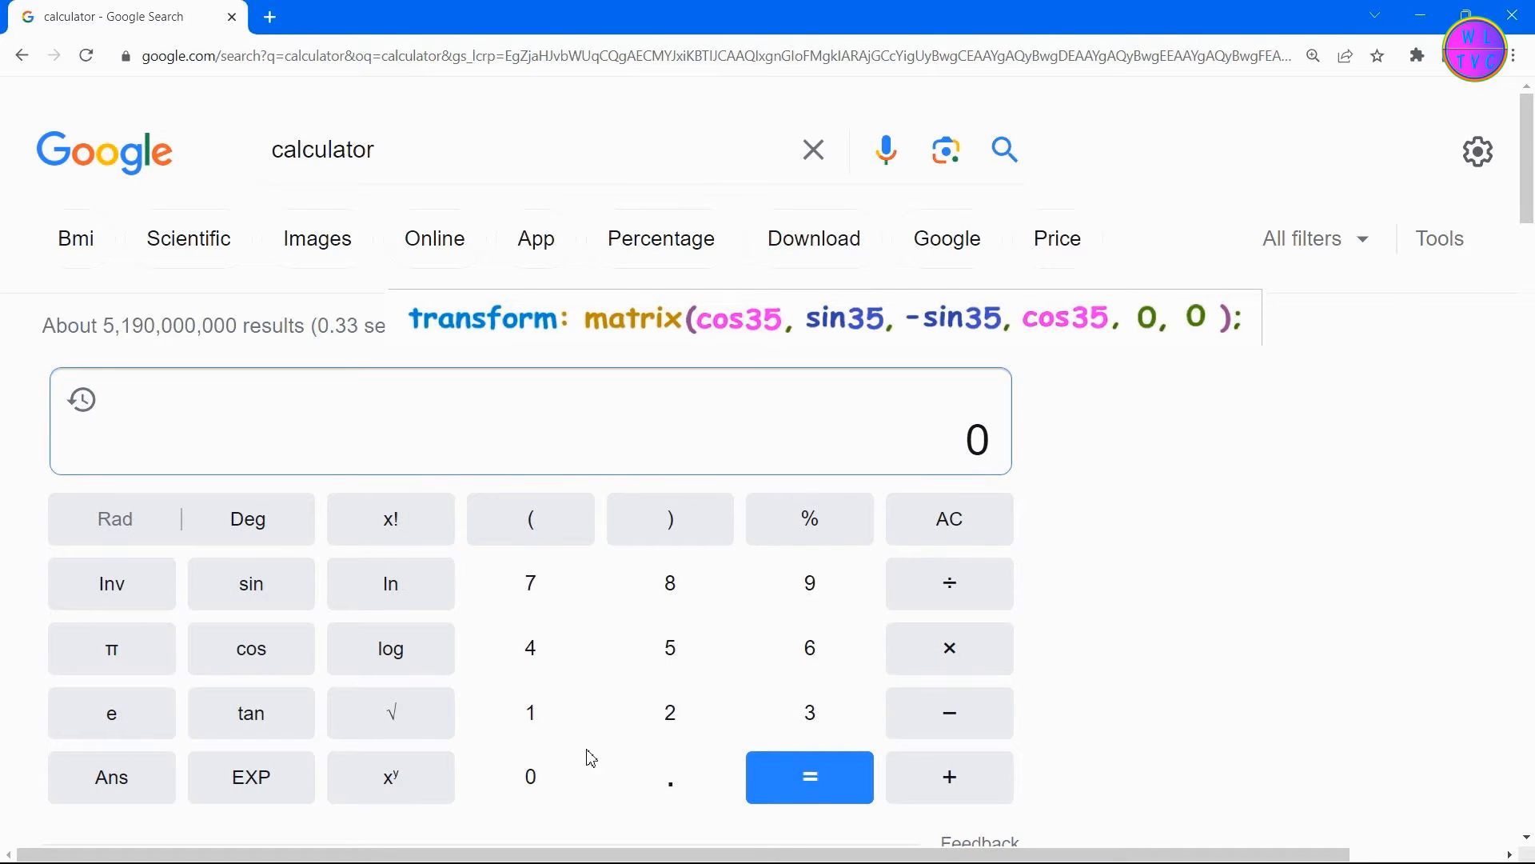
pyautogui.moveTo(251, 663)
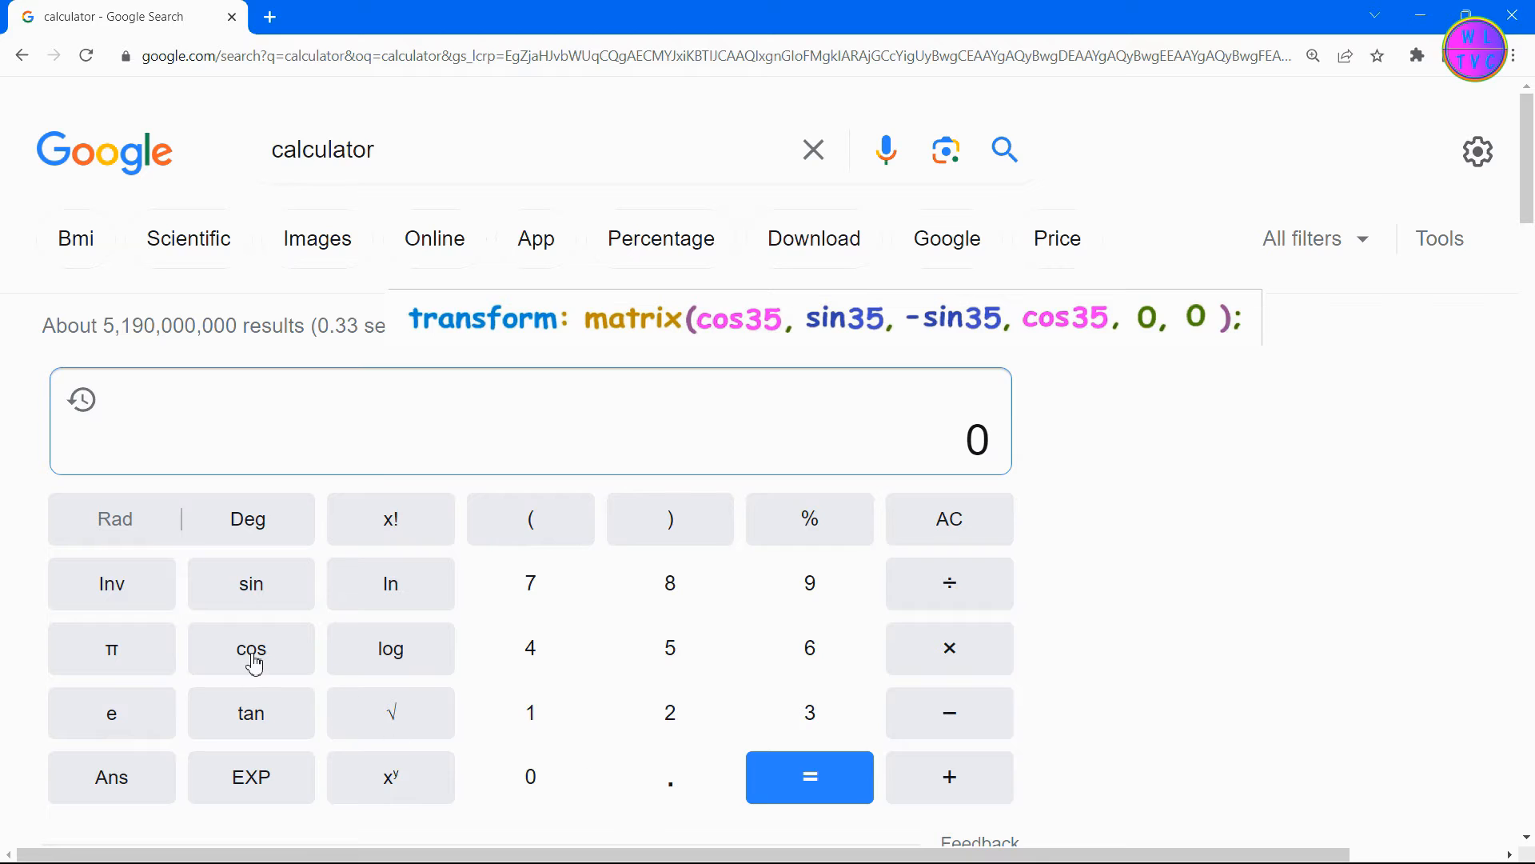
pyautogui.click(251, 649)
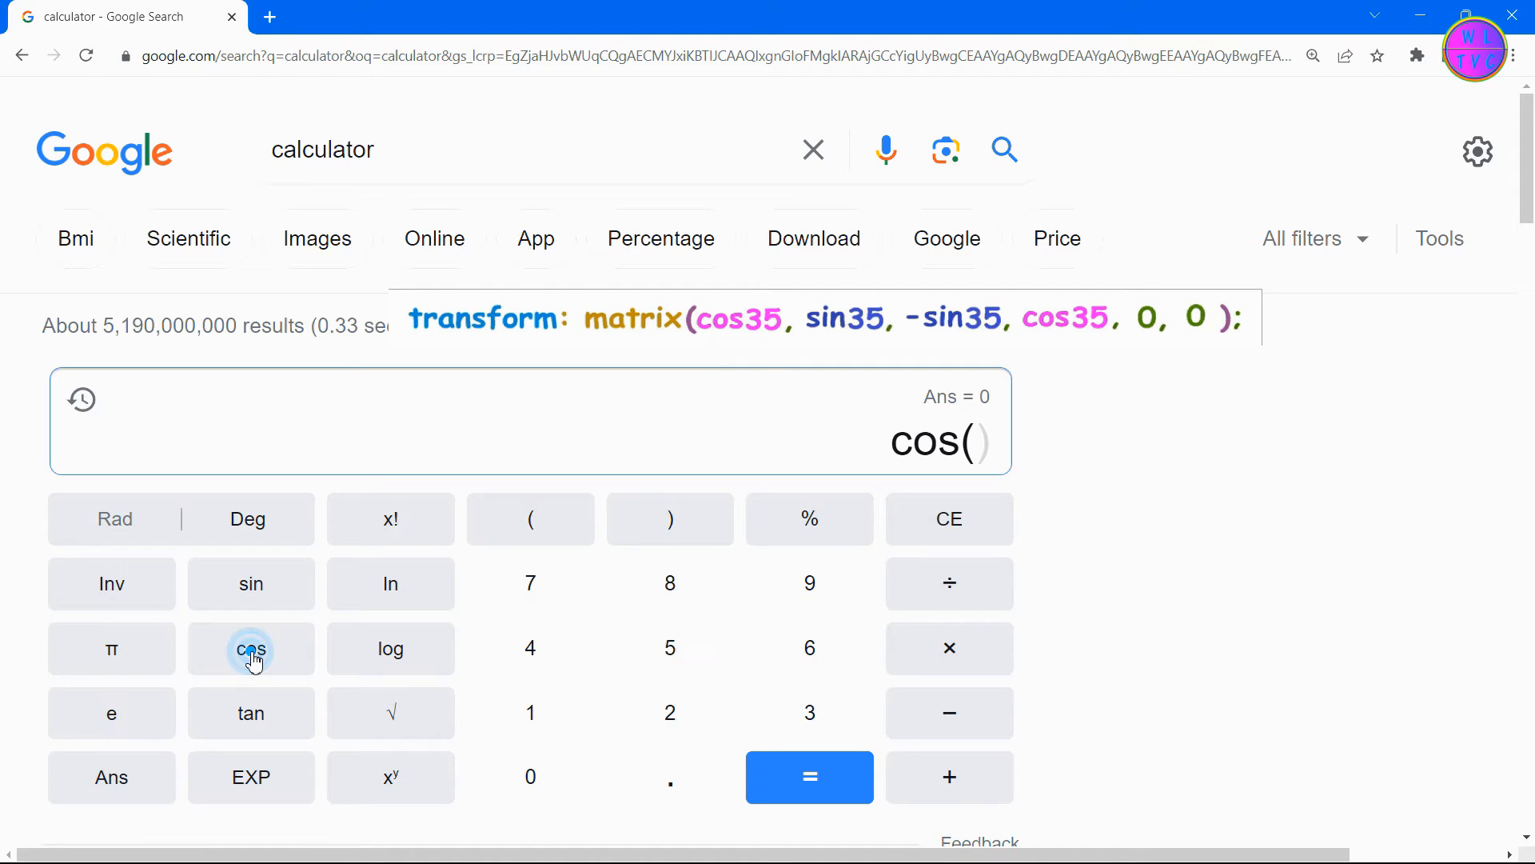
pyautogui.click(670, 647)
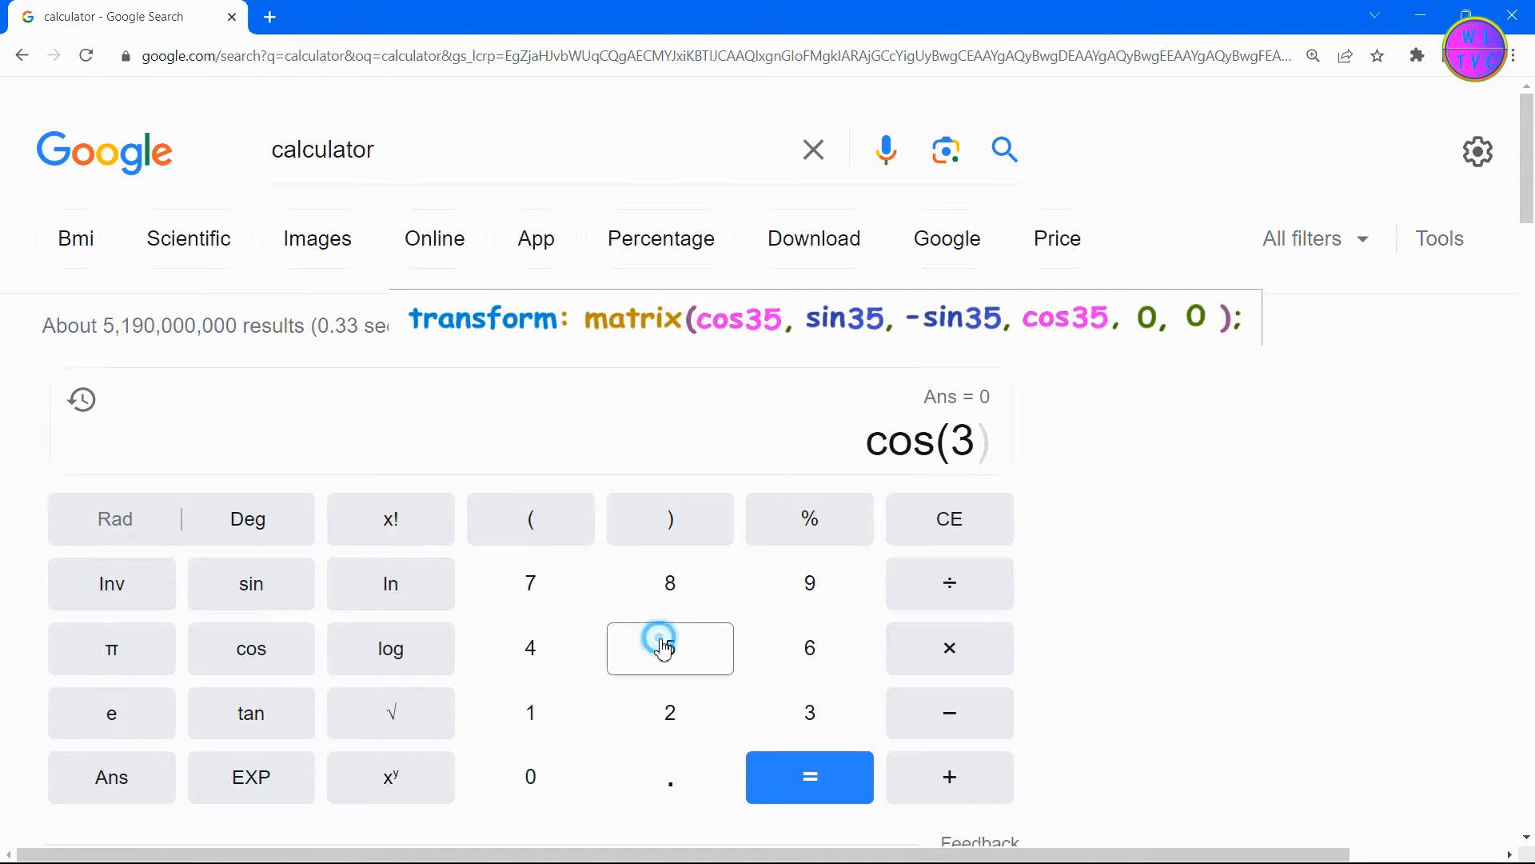
pyautogui.click(809, 776)
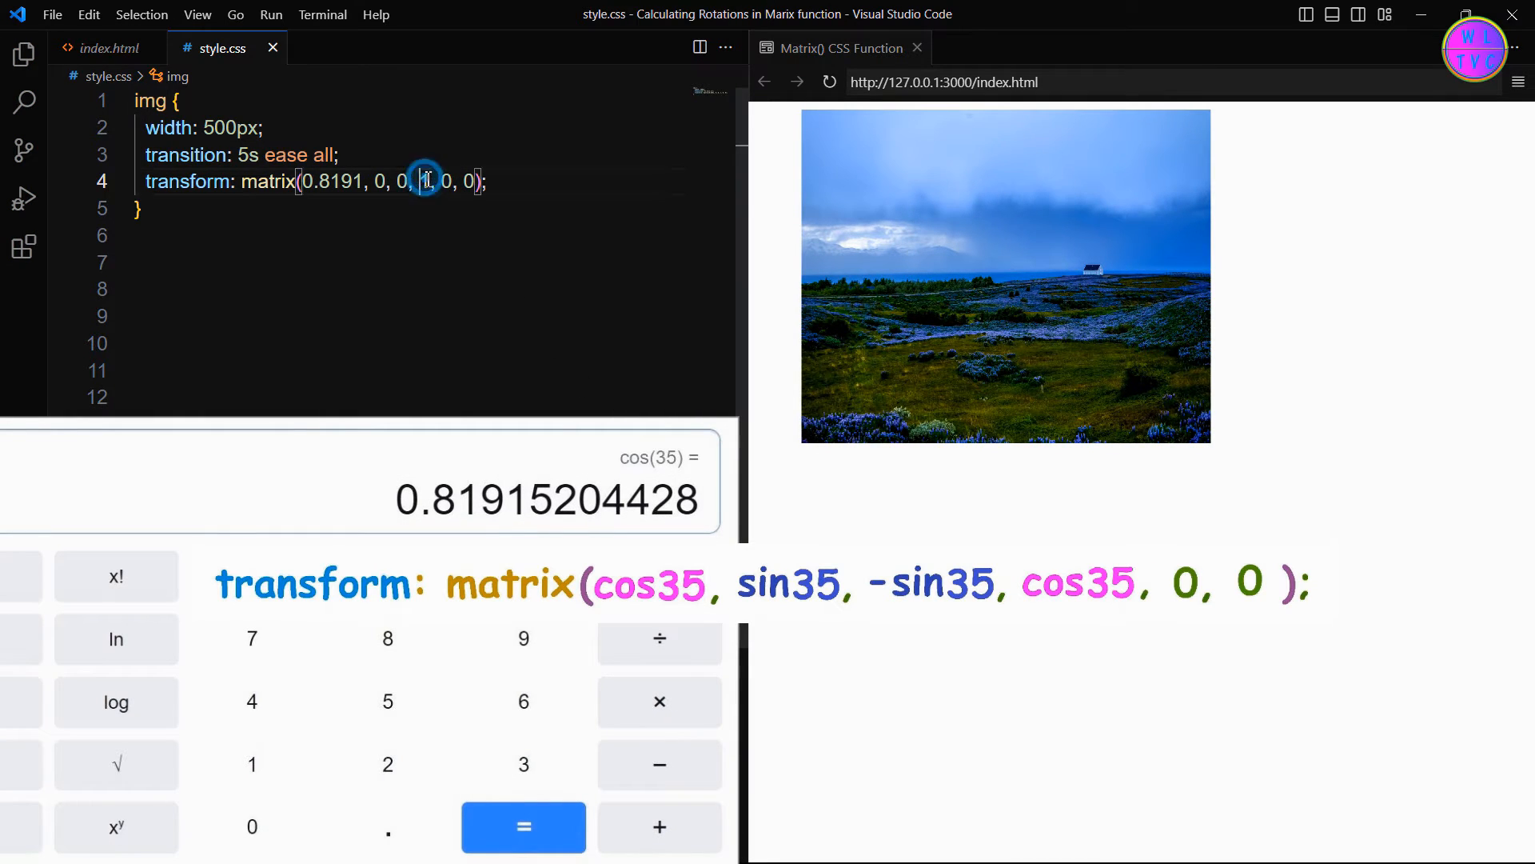
# - Enter 0.8191 as the first and fourth matrix() values in style.css
pyautogui.write('0.81')
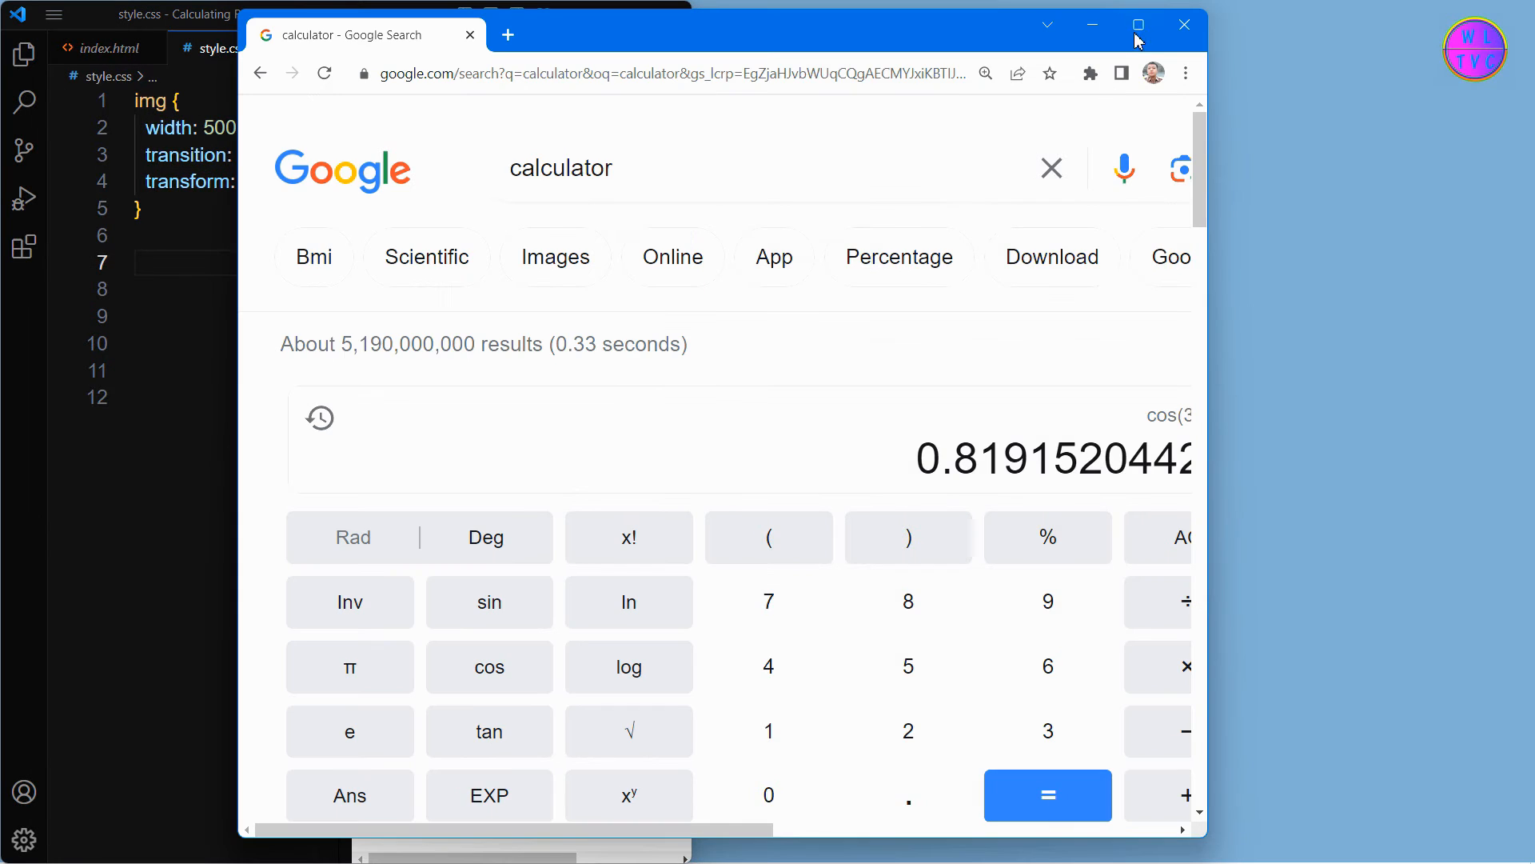
# - Maximize Chrome, clear the calculator, and compute sin(35°) = 0.57357643635
pyautogui.click(1137, 25)
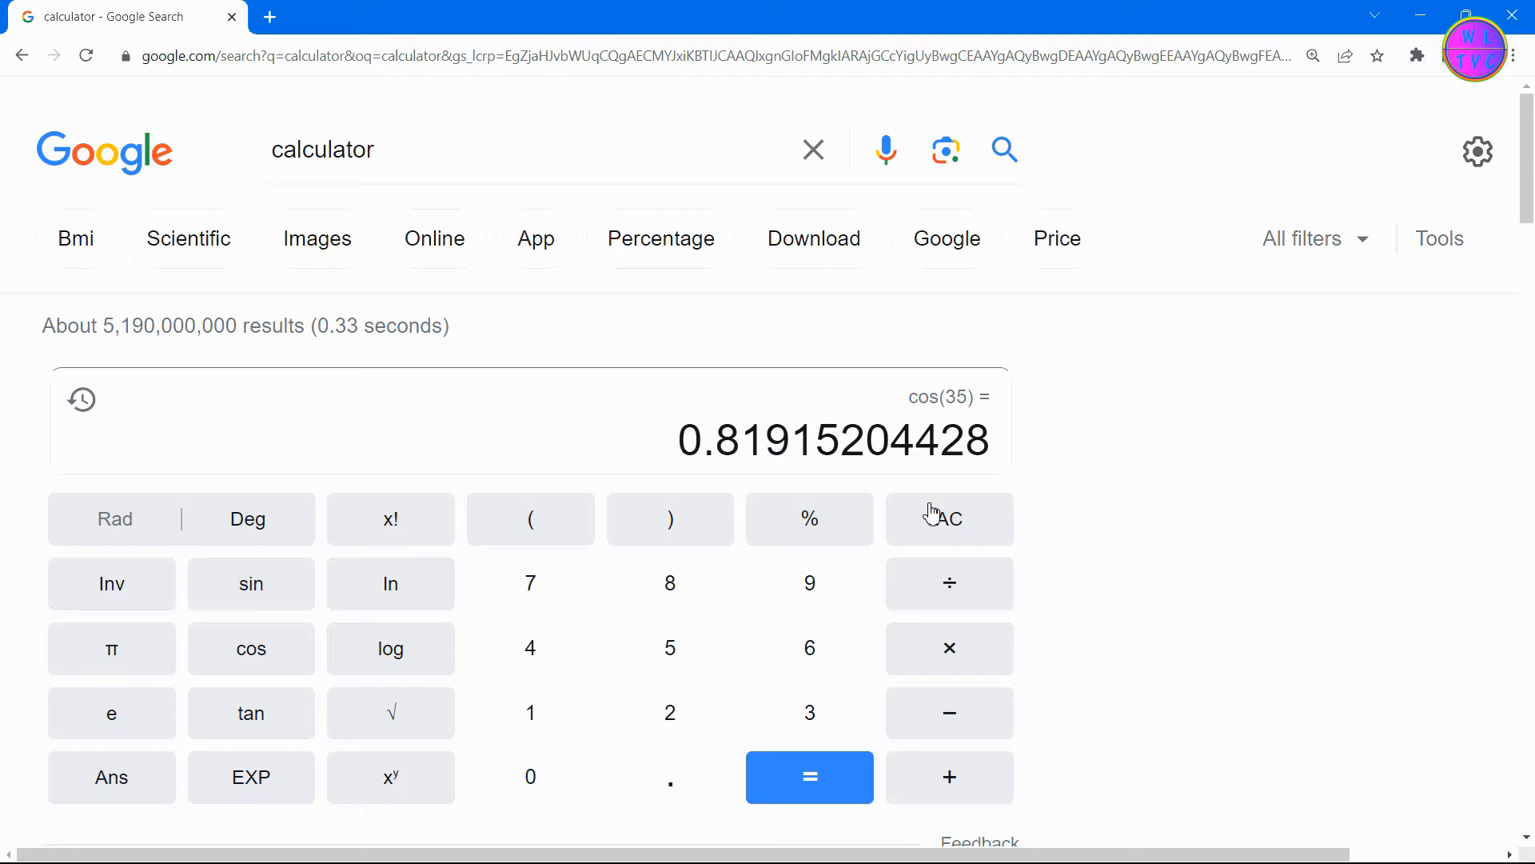
pyautogui.click(950, 519)
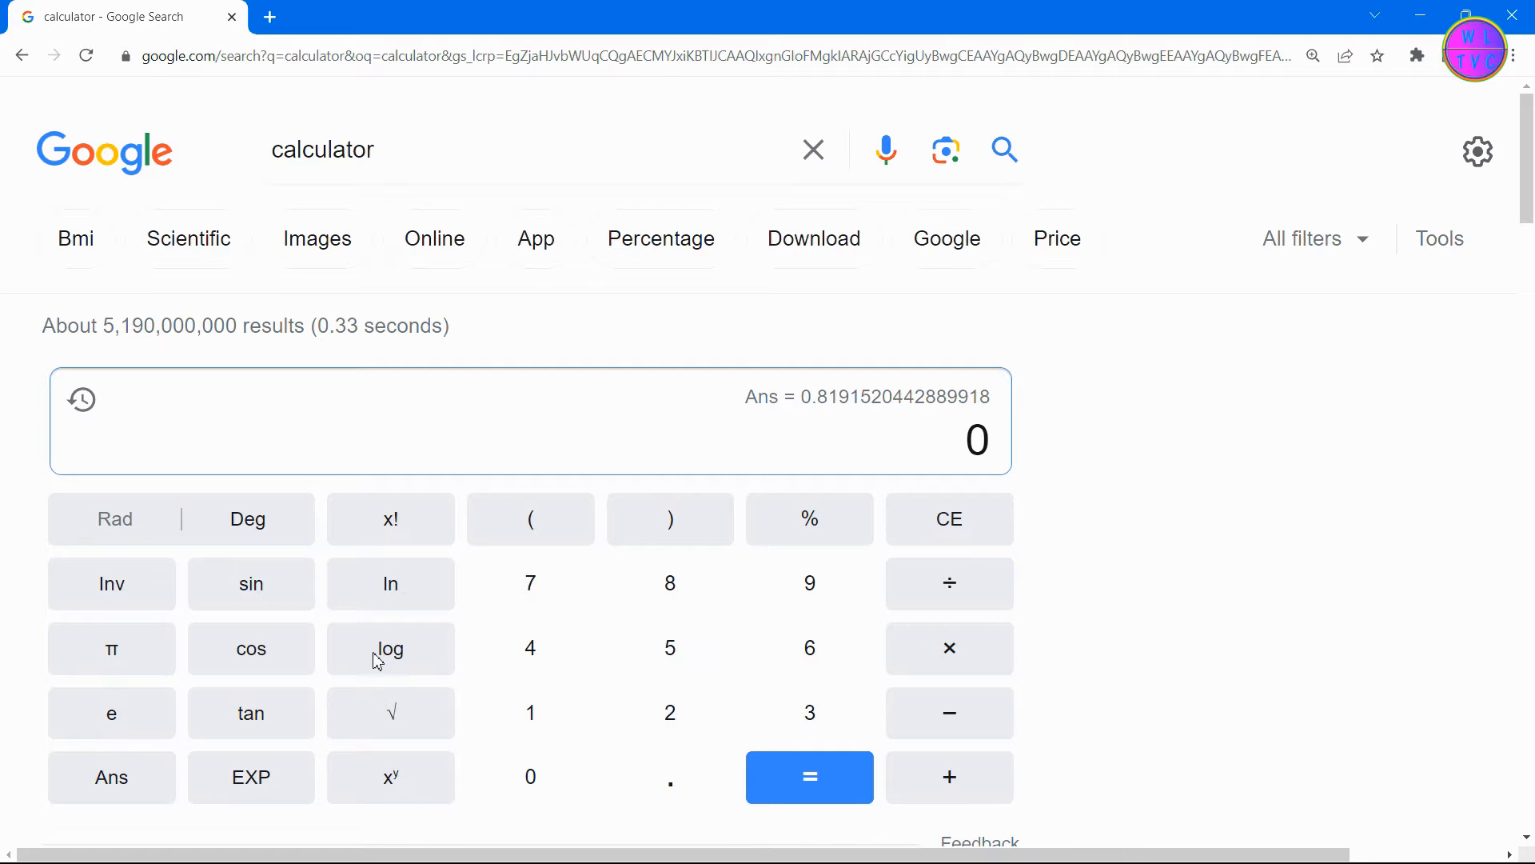
pyautogui.click(250, 583)
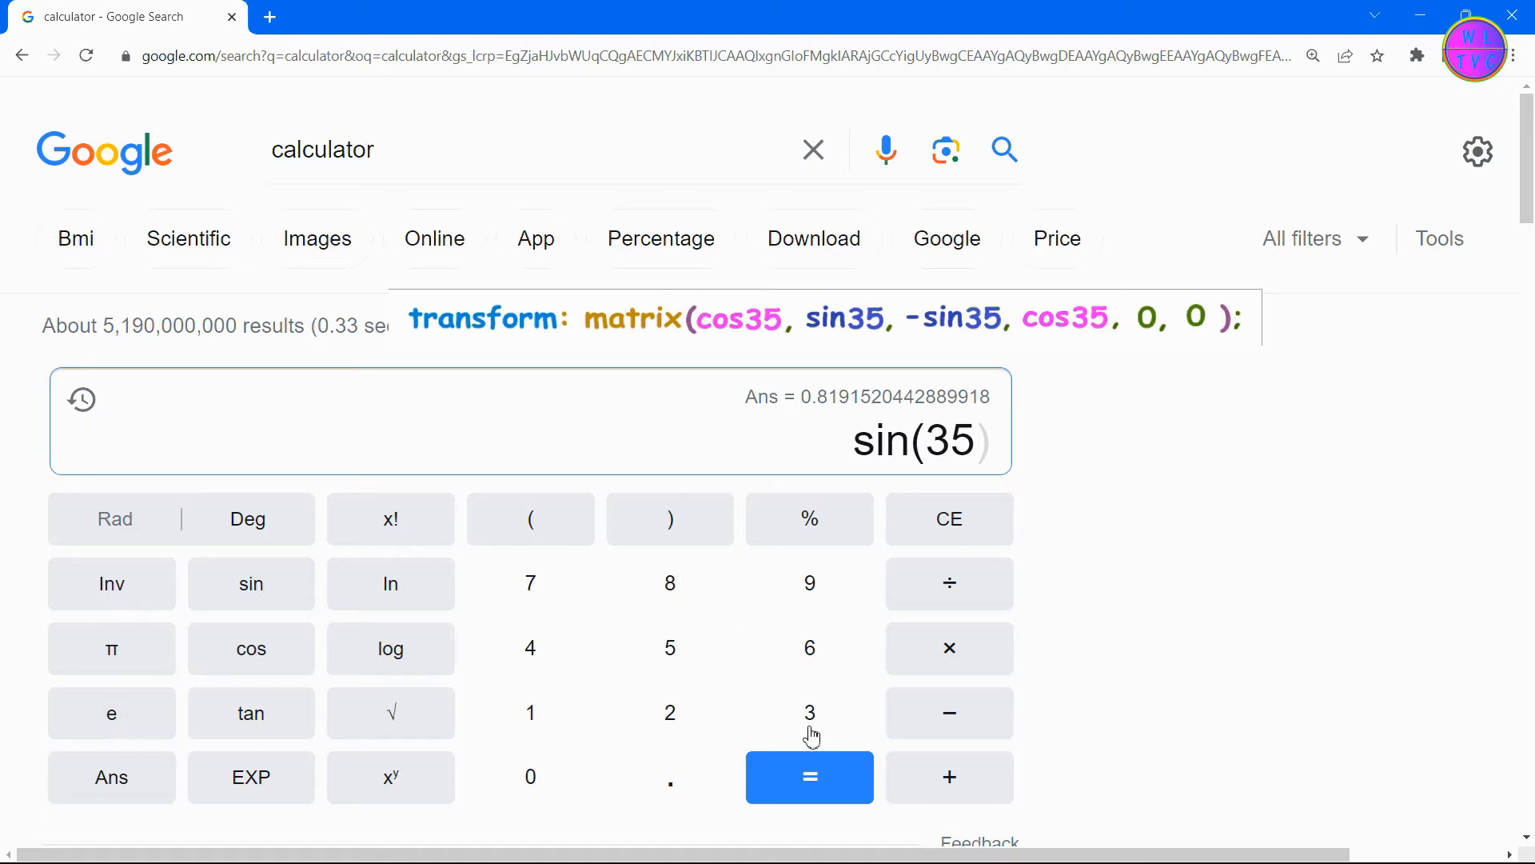
pyautogui.click(809, 777)
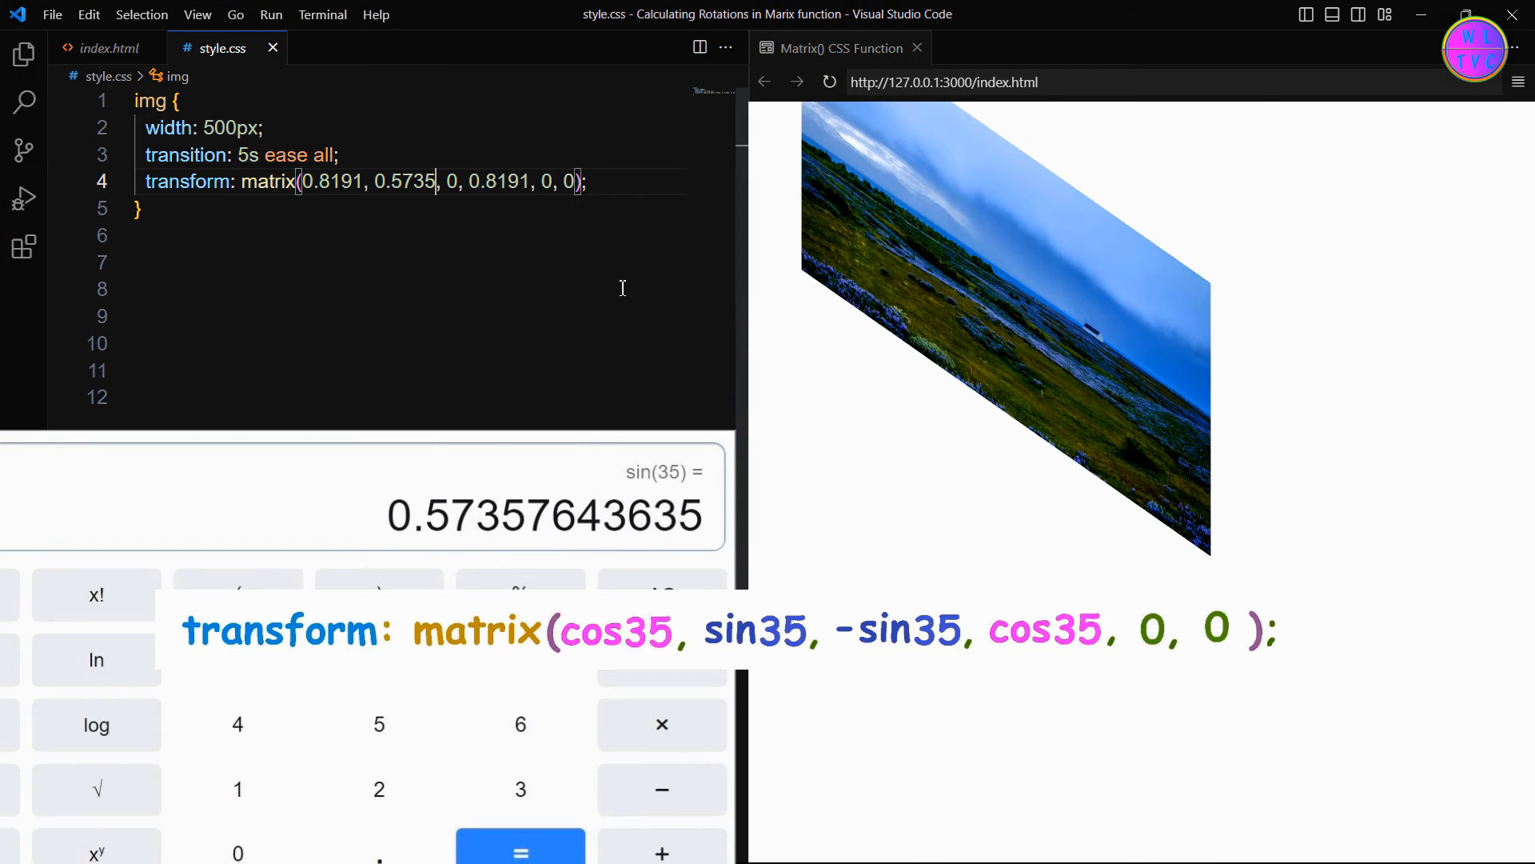
# - Fill the matrix with 0.5735 and -0.5735, giving matrix(0.8191, 0.5735, -0.5735, 0.8191, 0, 0)
pyautogui.write('-')
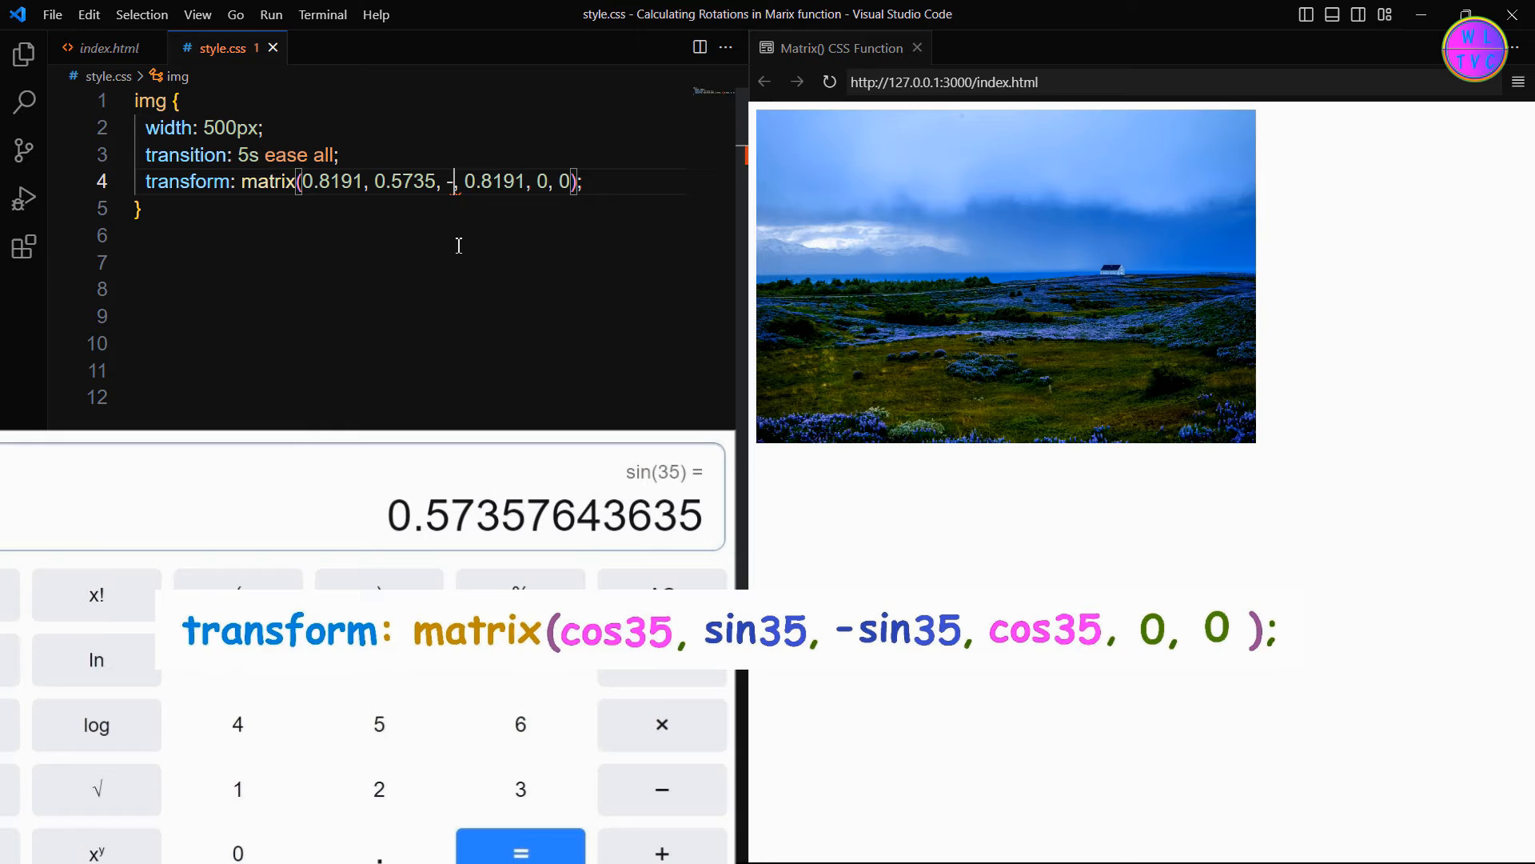
pyautogui.write('0.5735')
pyautogui.write('tran')
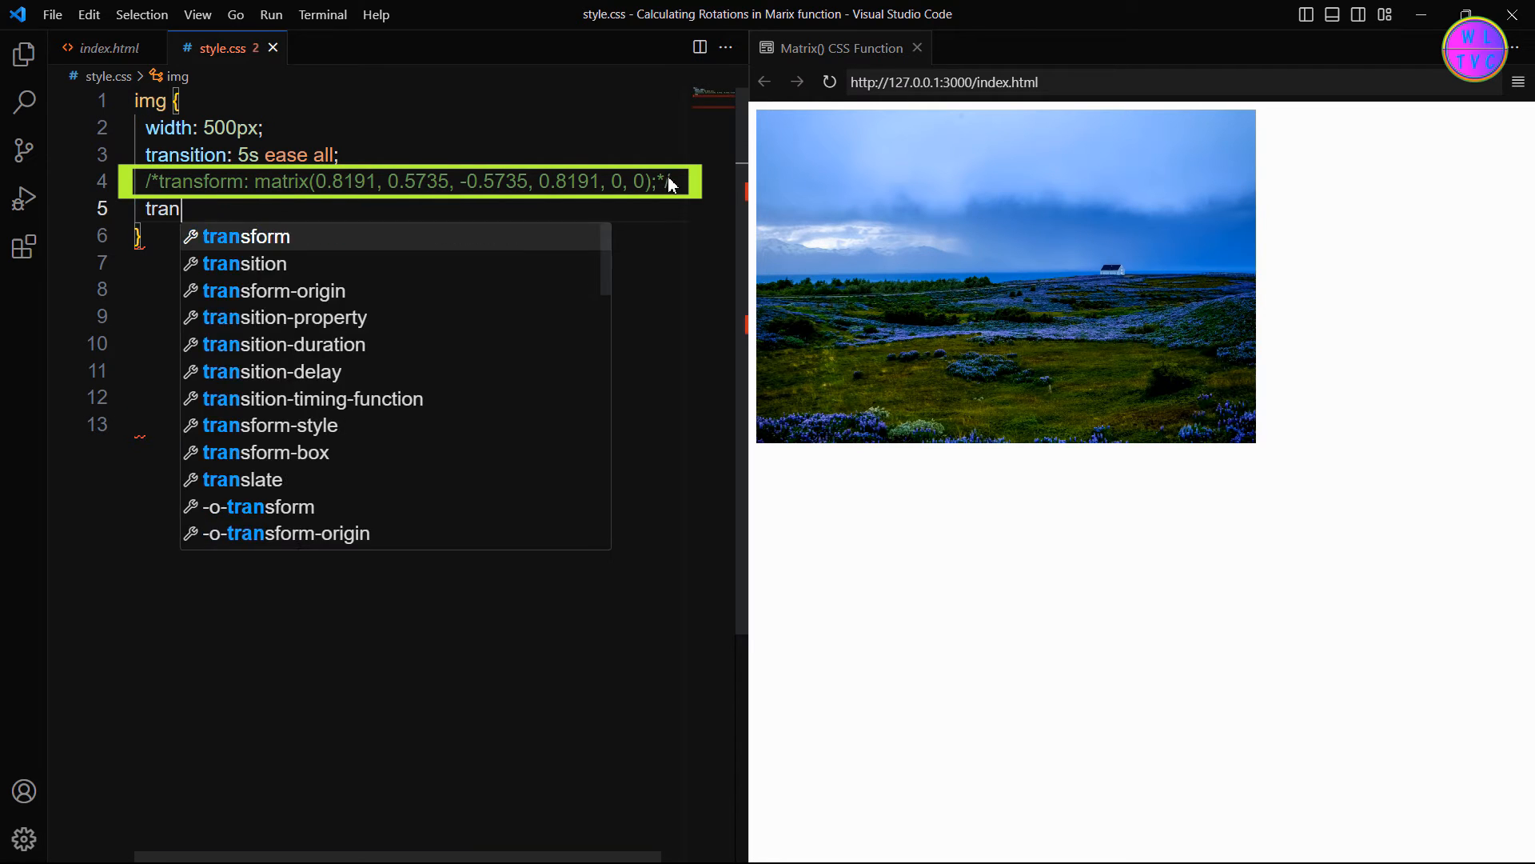
# - Write transform: rotateZ(35deg), then replace it with the equivalent matrix3d(0.8191, 0.5735, …, 1)
pyautogui.write('sform: rotateZ(35deg);')
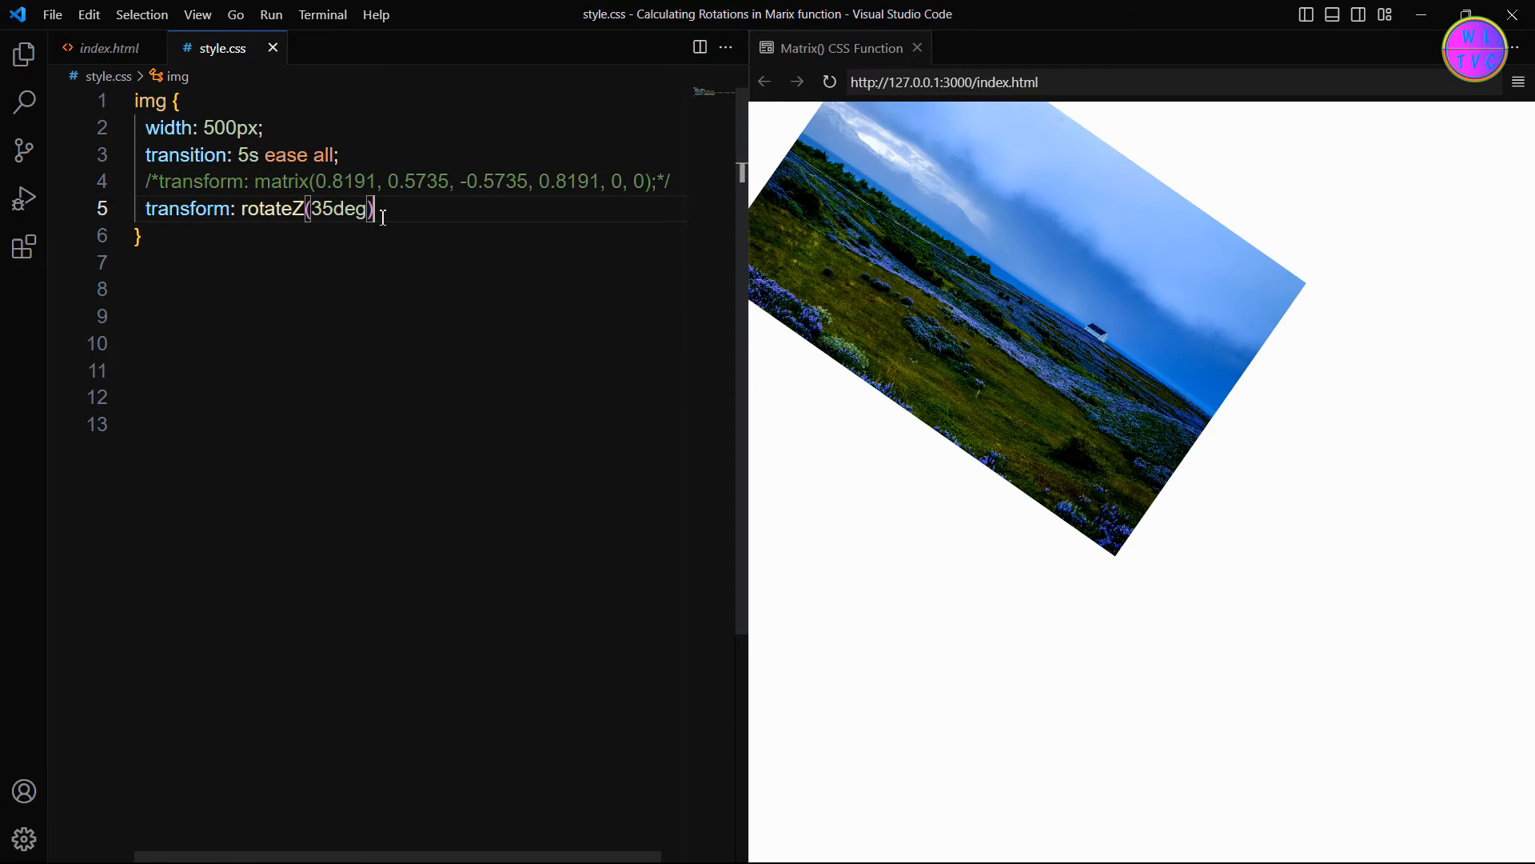
pyautogui.write(';')
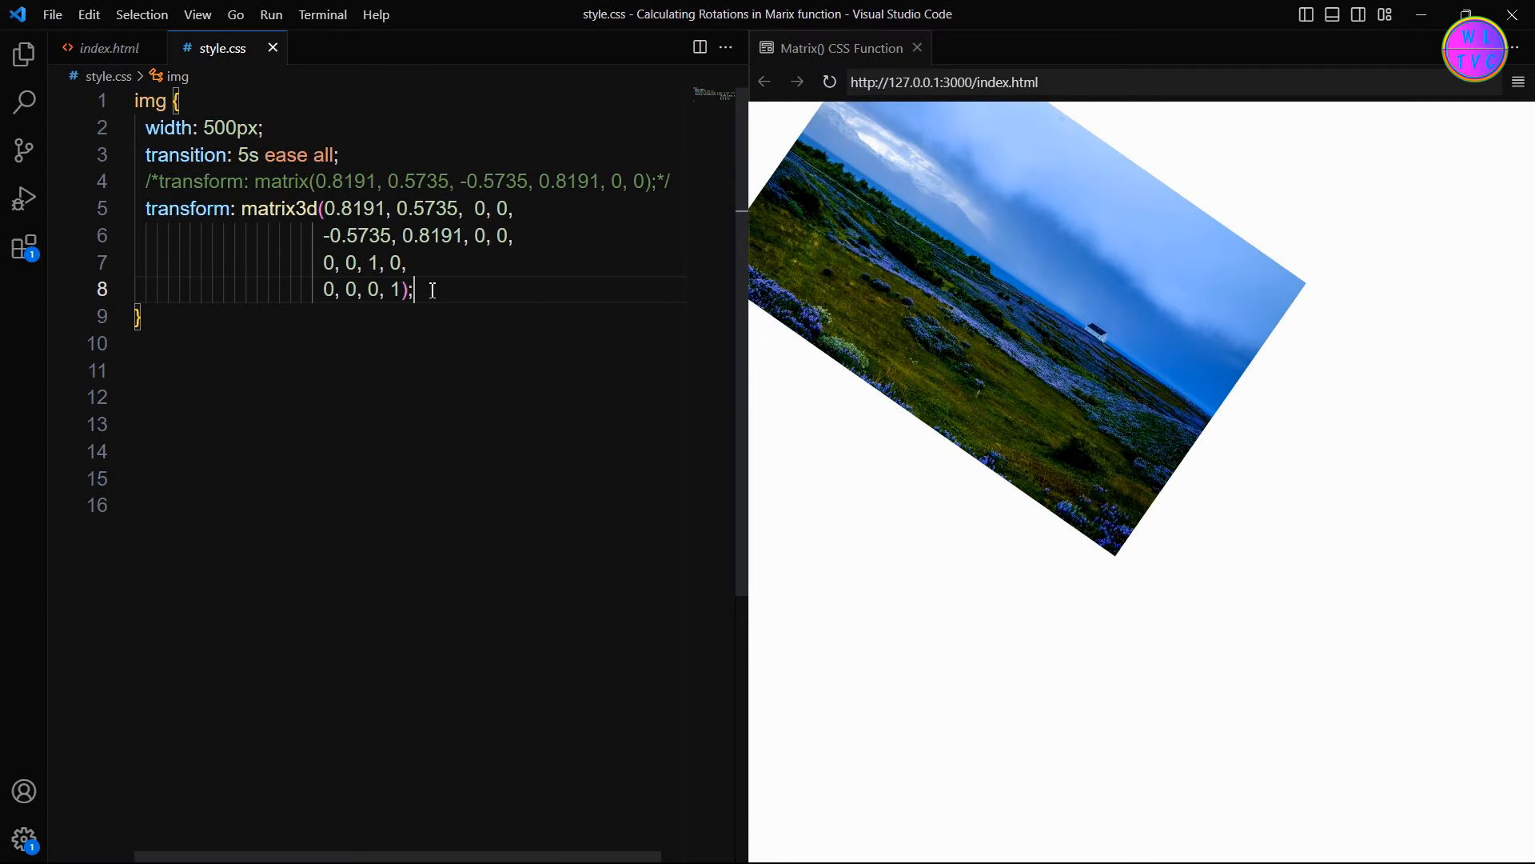
pyautogui.moveTo(412, 289); pyautogui.dragTo(145, 209)
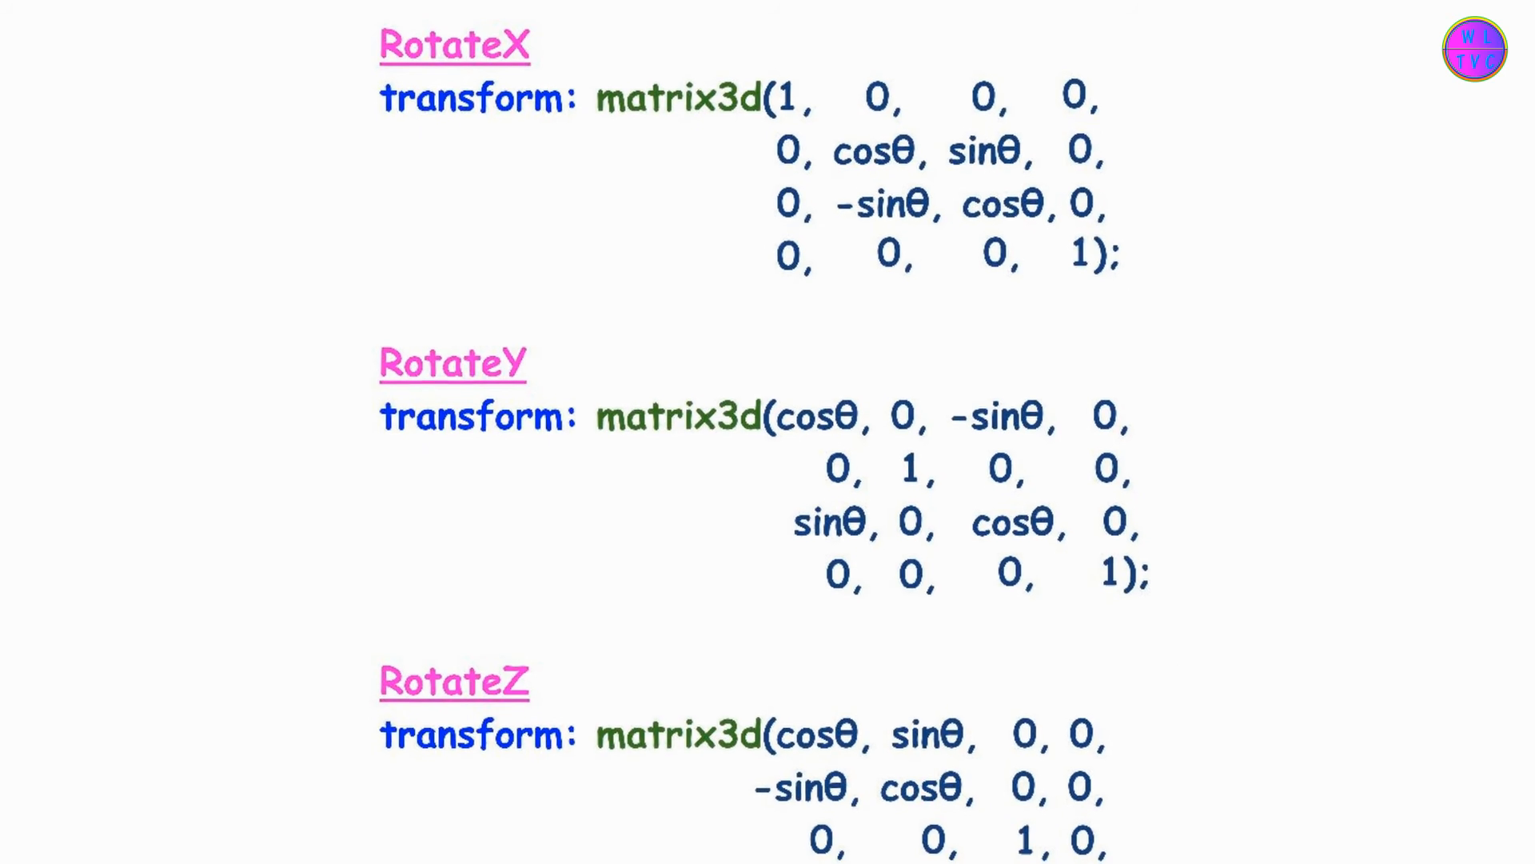
pyautogui.scroll(-3)
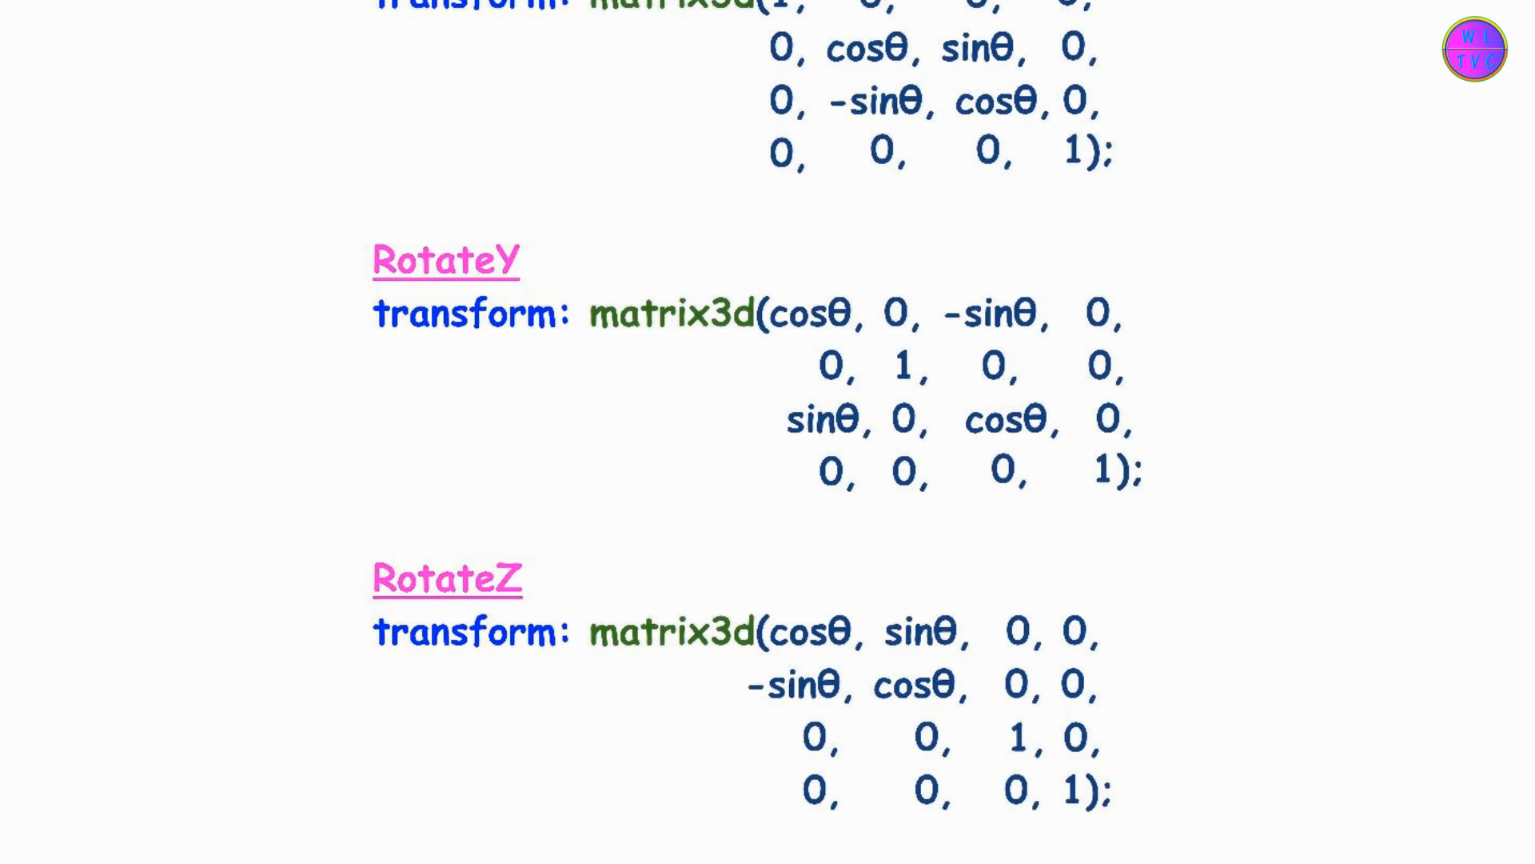
pyautogui.scroll(-3)
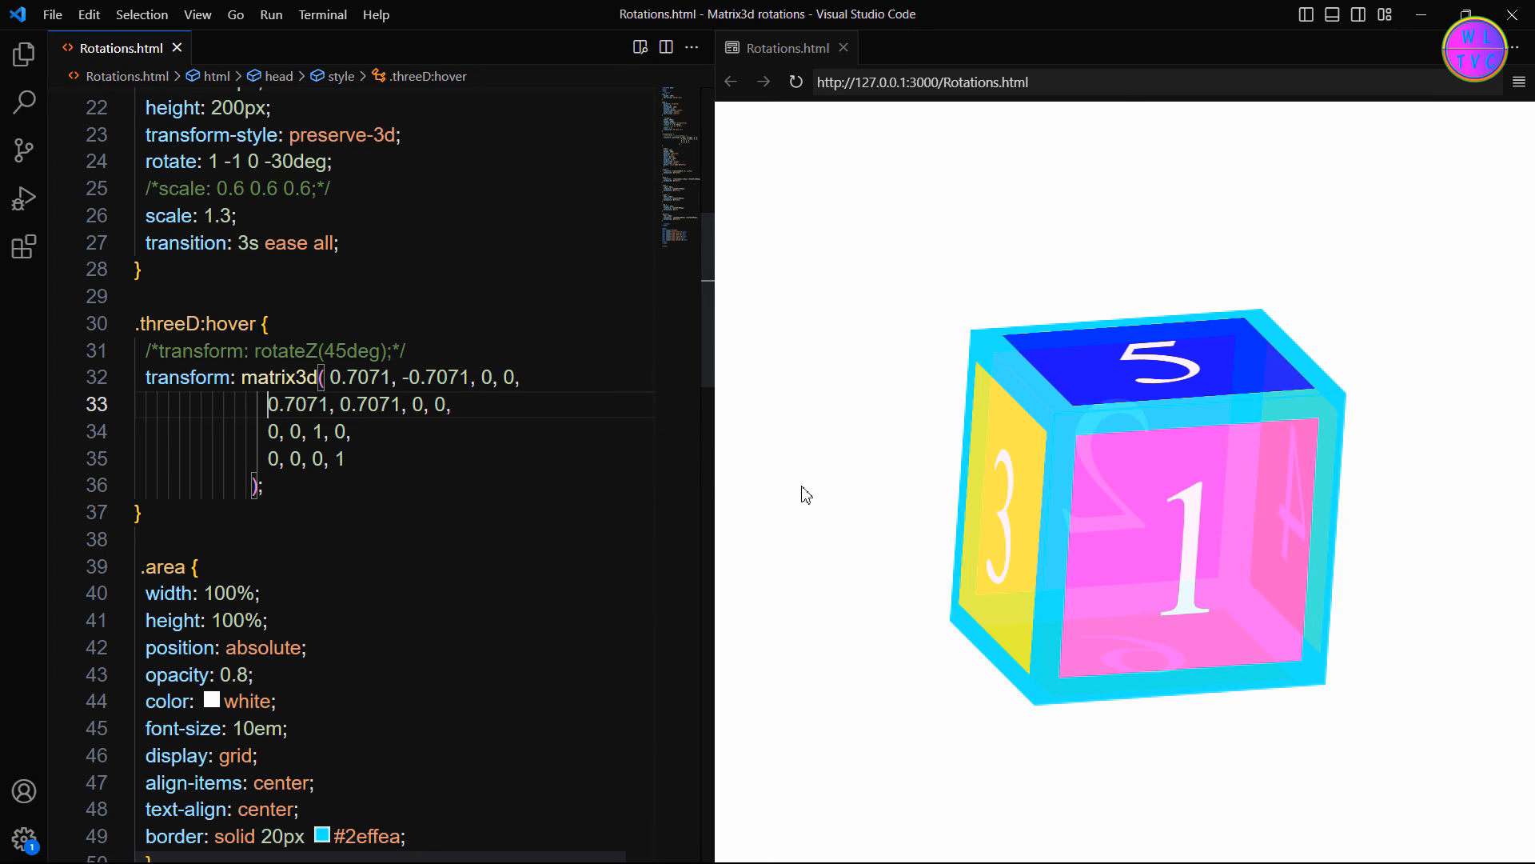
pyautogui.moveTo(945, 667)
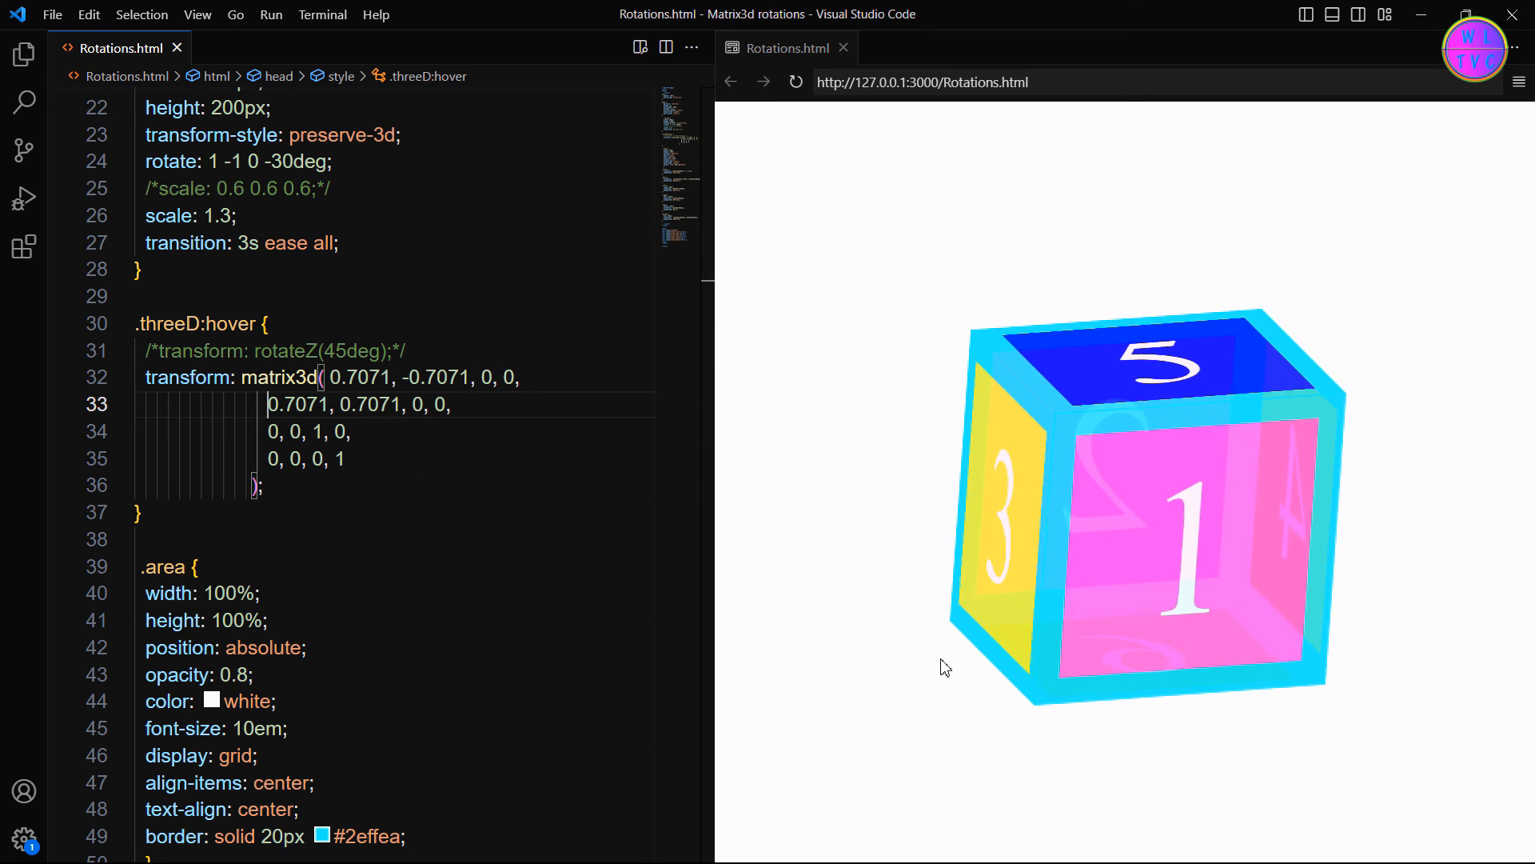